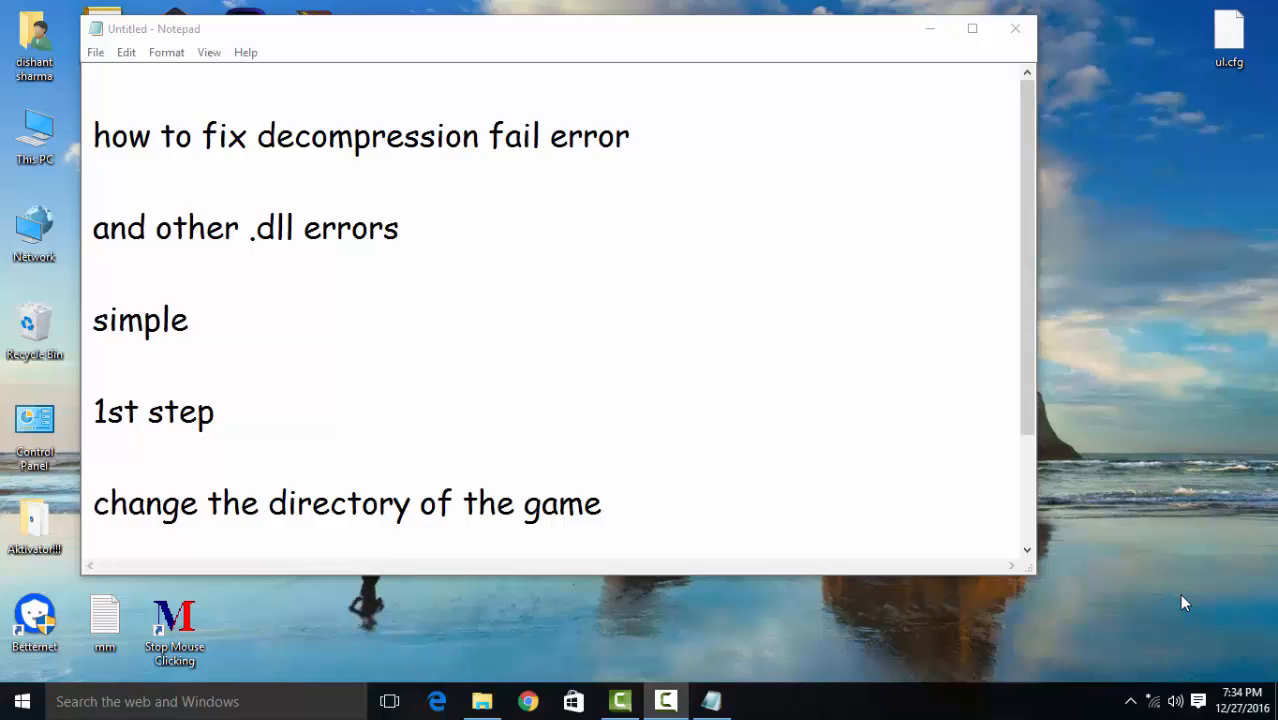
- Open the Sniper Elite folder inside All downloaded games to show its setup files
scroll(down, 3)
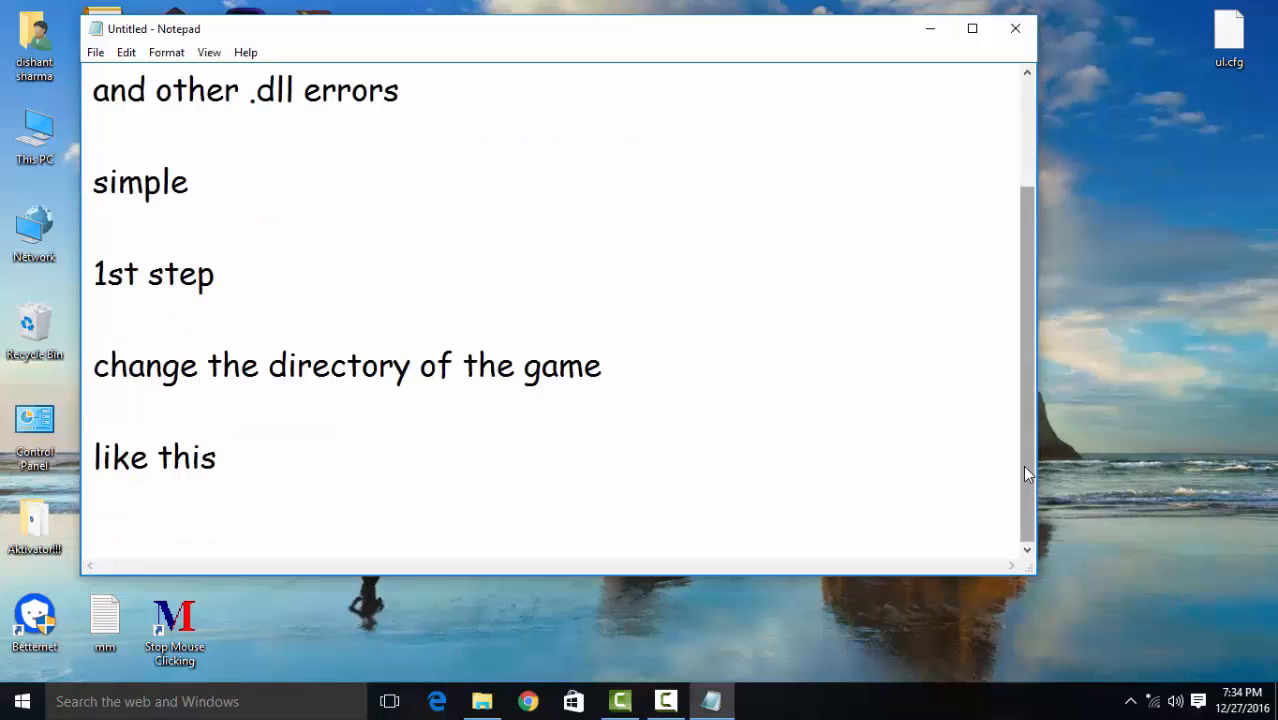
mouse_move(578, 468)
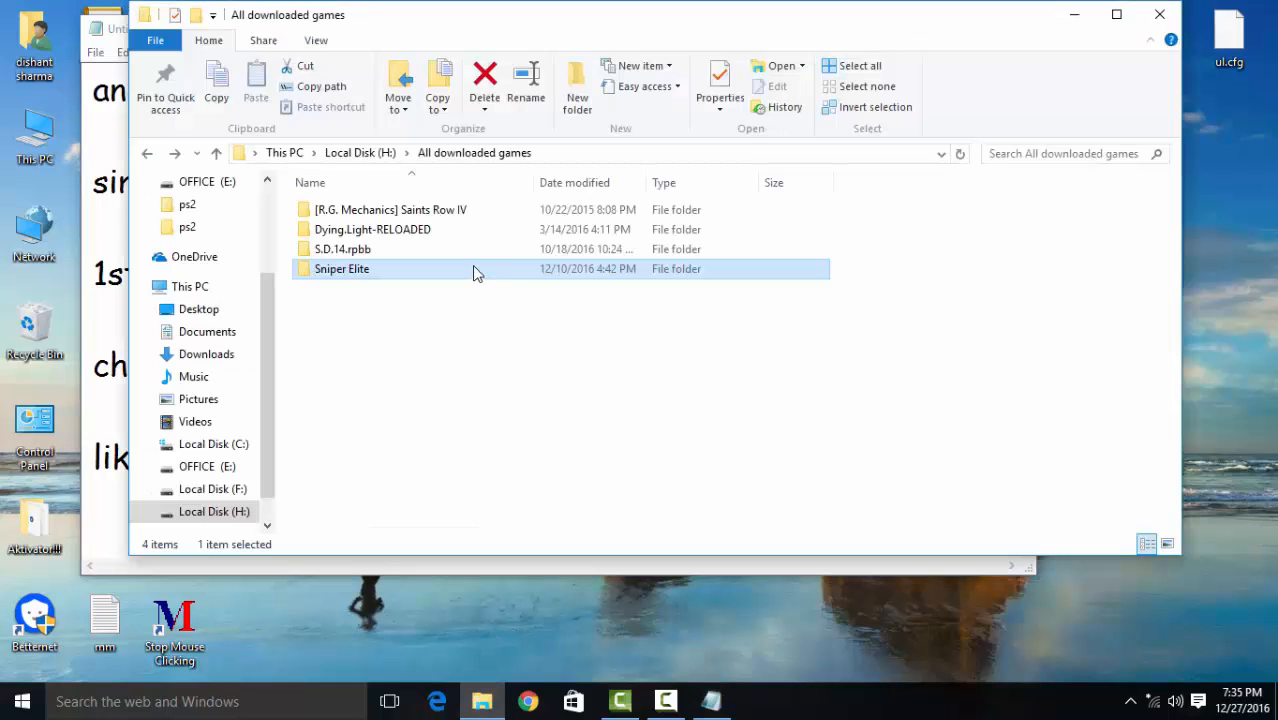
double_click(342, 268)
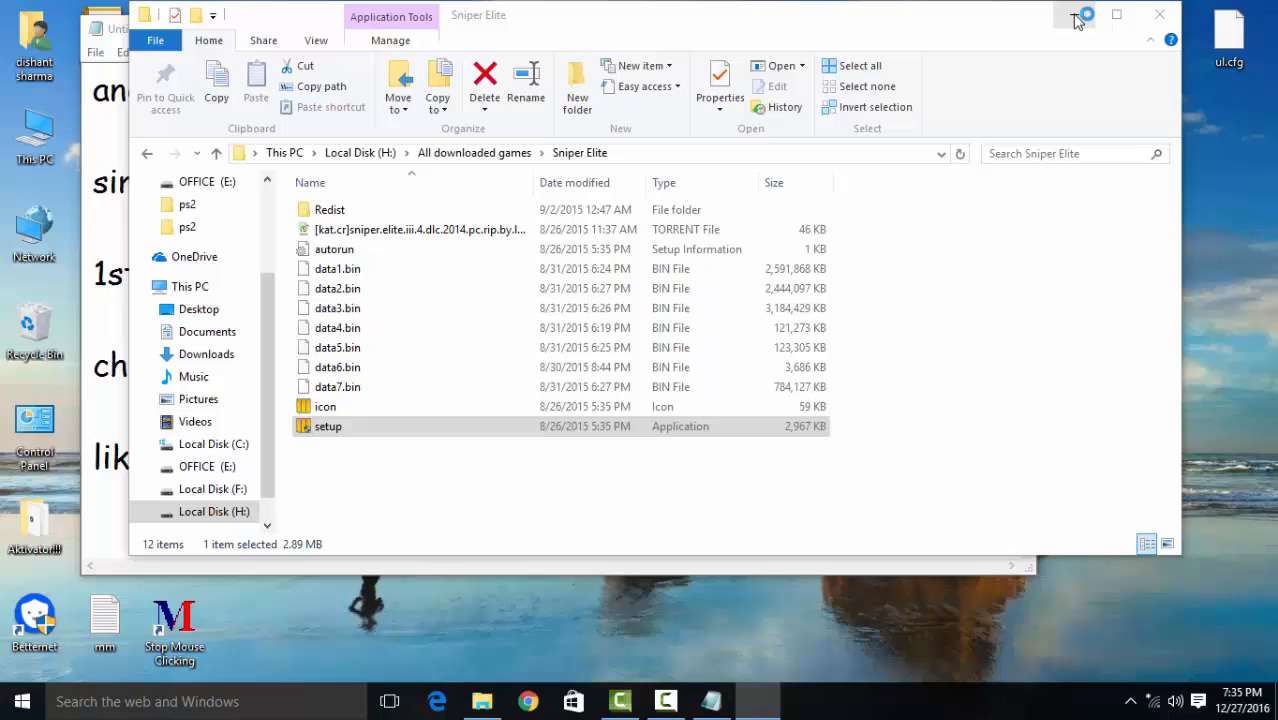
- Run setup.exe and confirm the destination folder Program Files (x86)\Sniper Elite 3
double_click(328, 426)
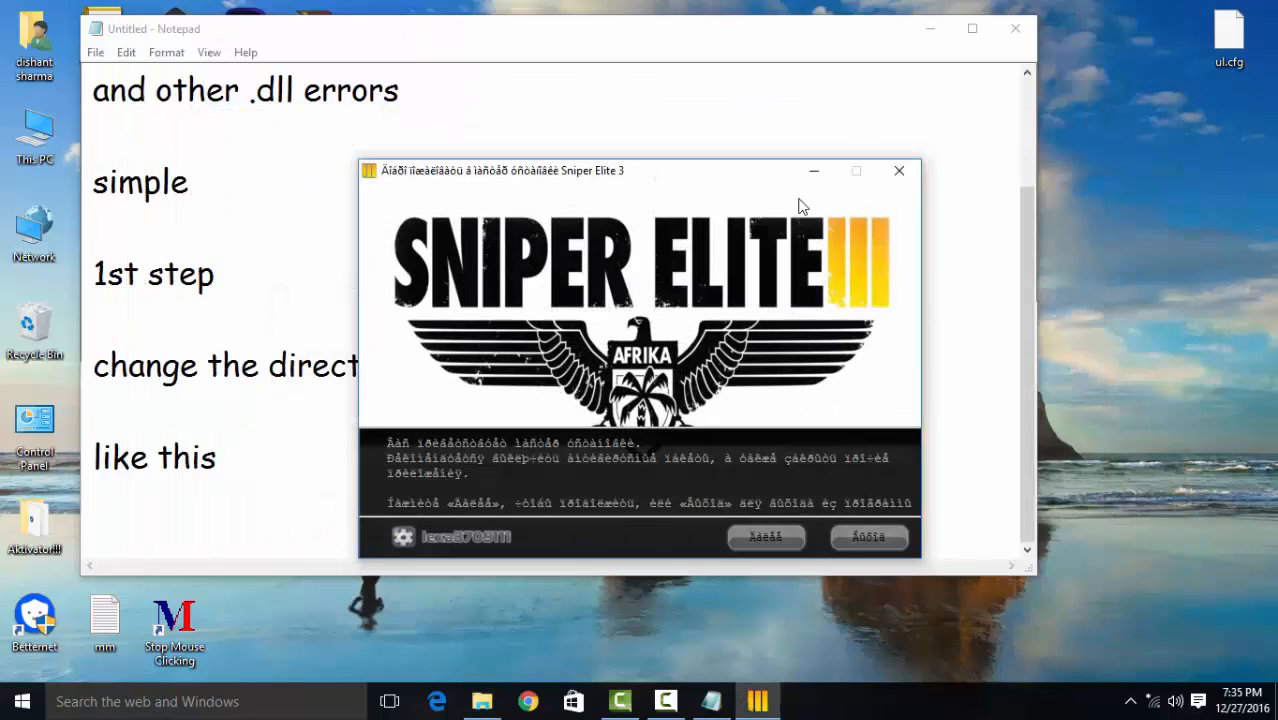
click(764, 536)
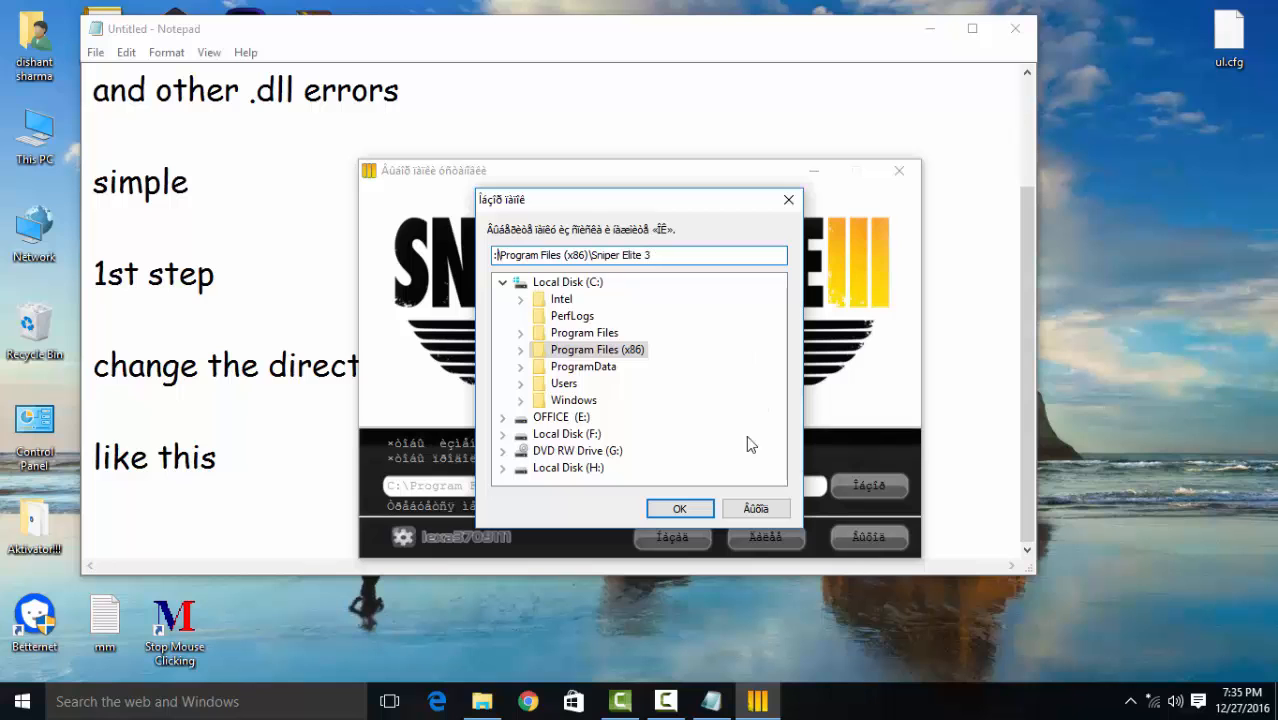
click(680, 508)
text(2nd)
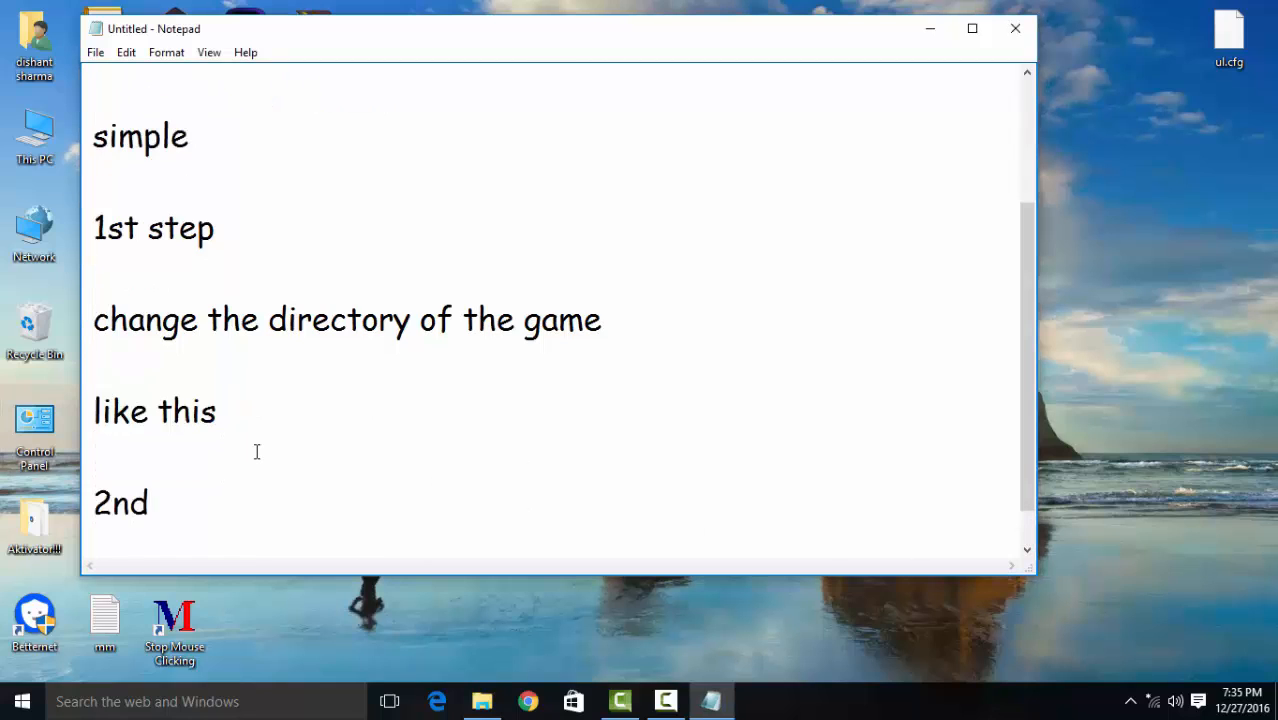
- Write '2nd fix', 'restart the pc or laptop in safe mode' and '100%' in the note
text(fi)
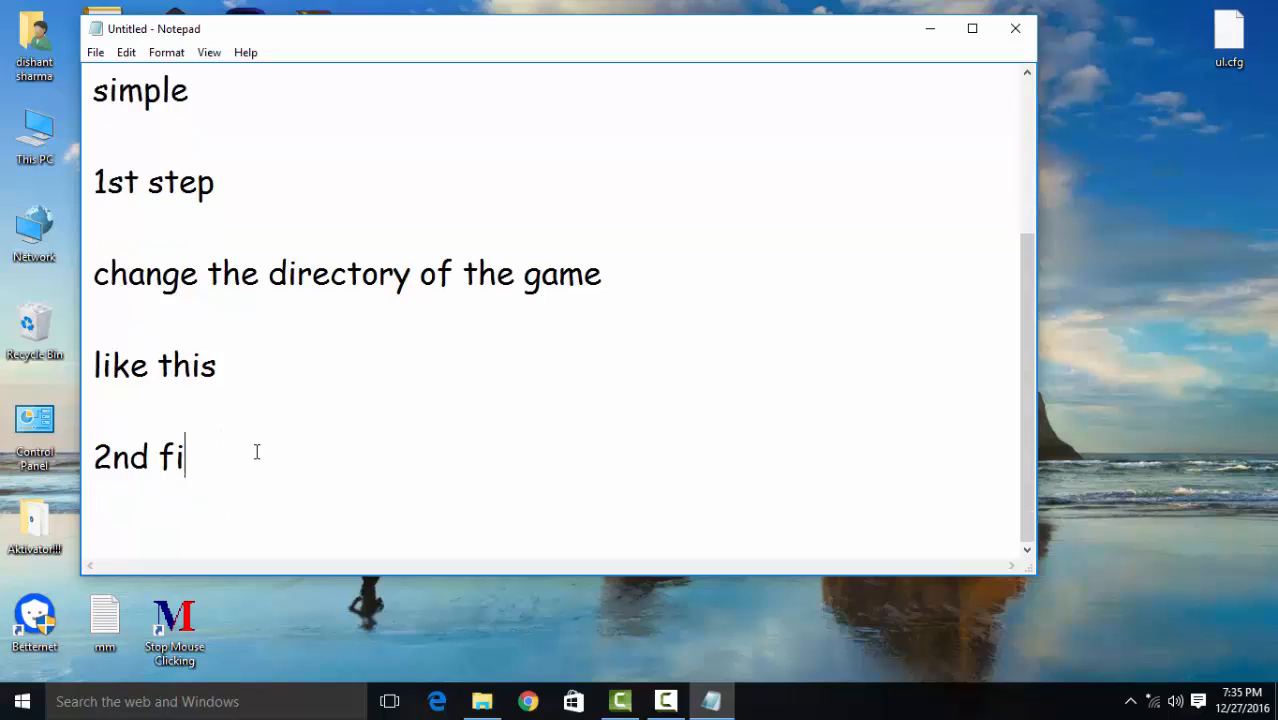
text(x)
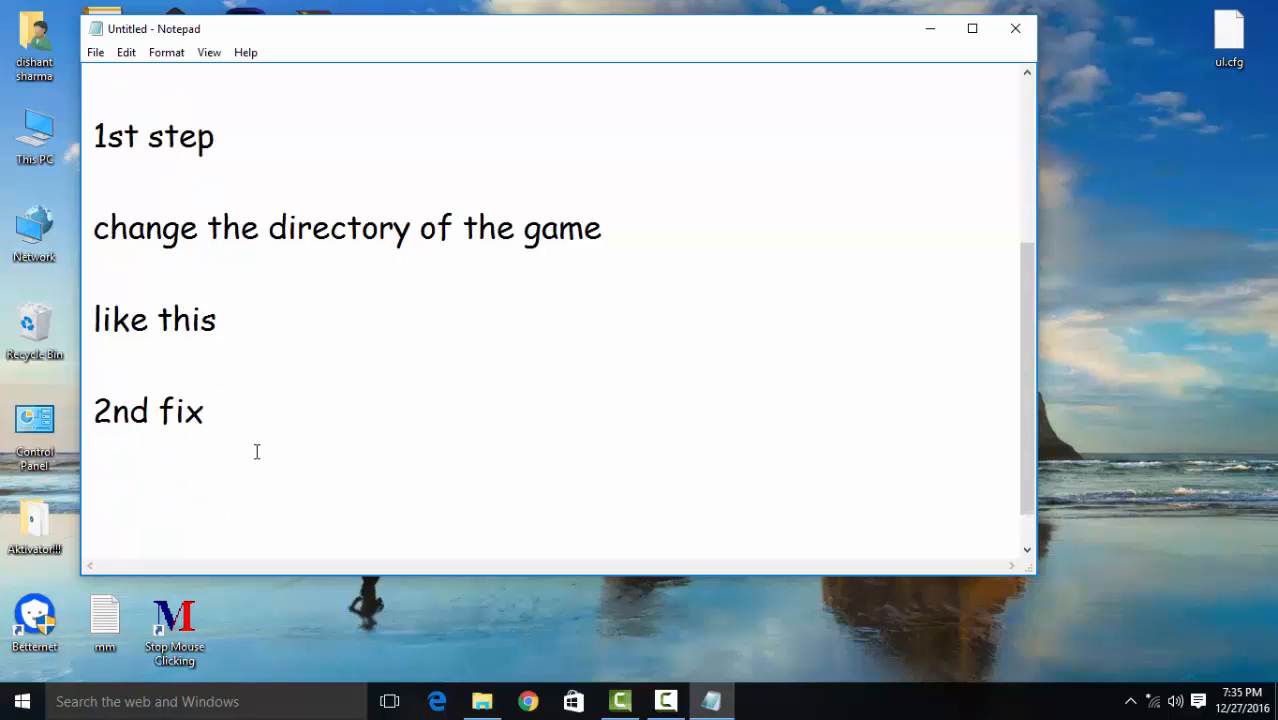
text(restart the)
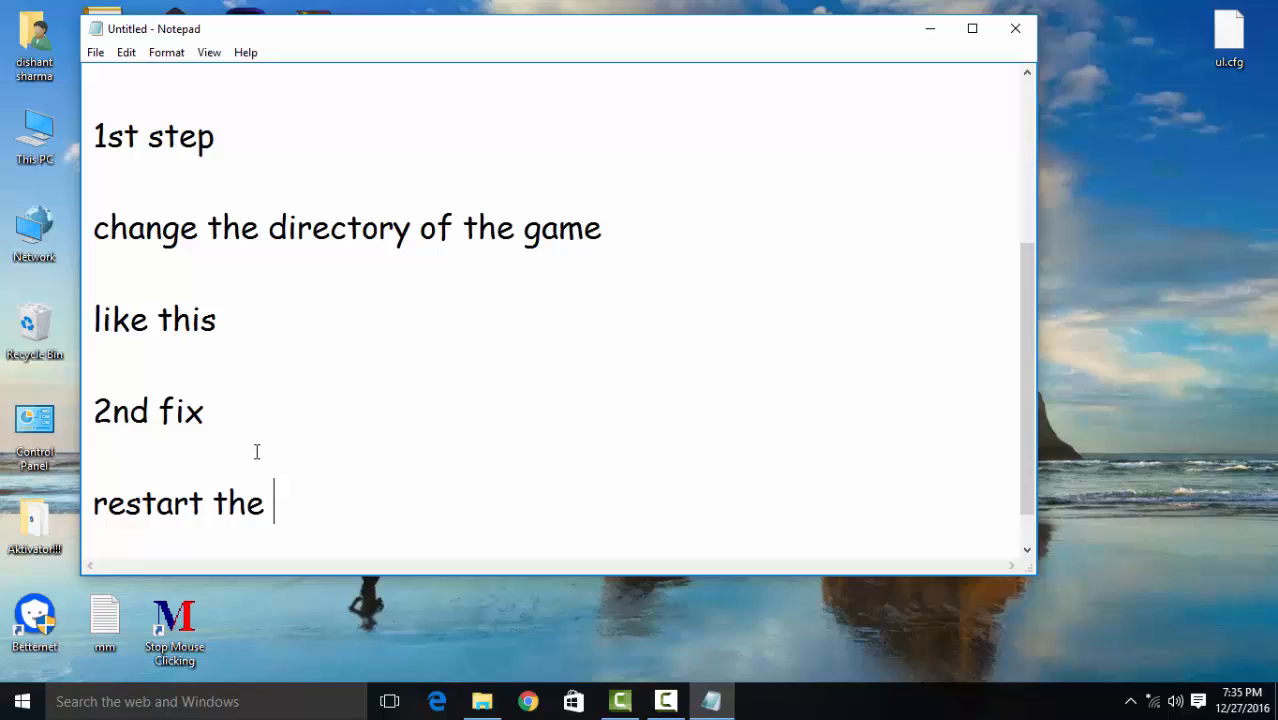
text(pc or la)
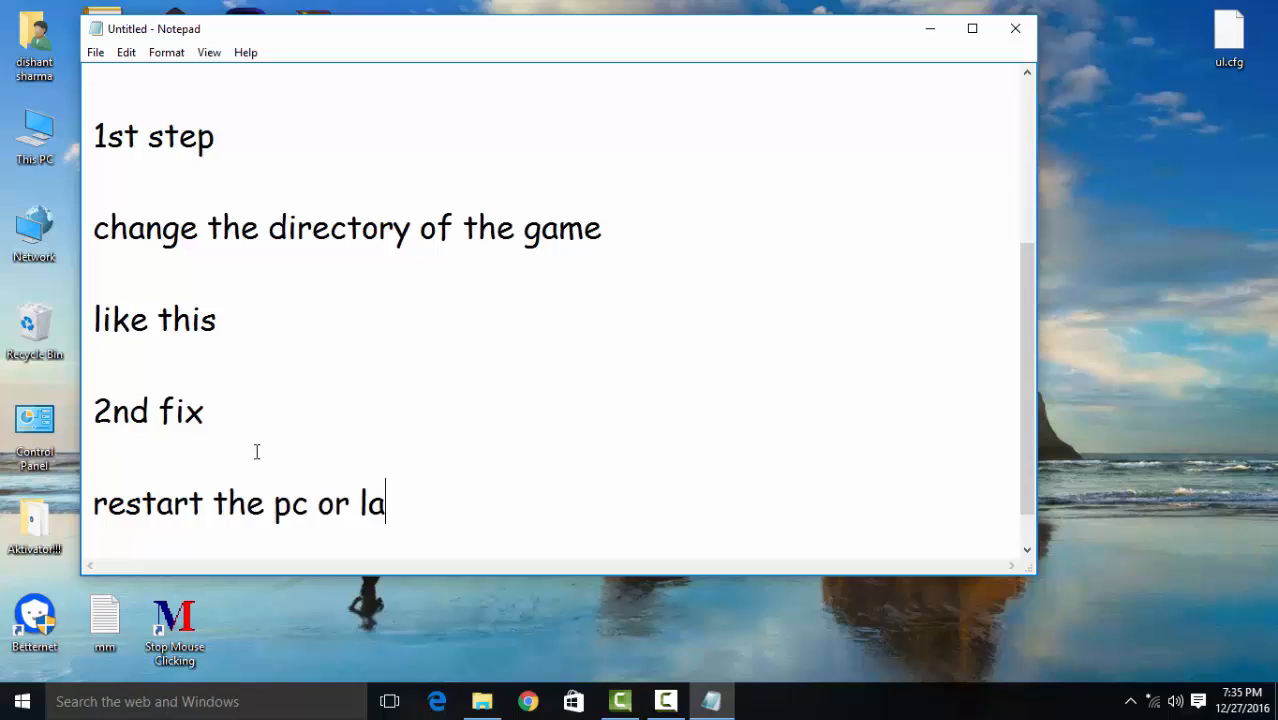
text(ptop in s)
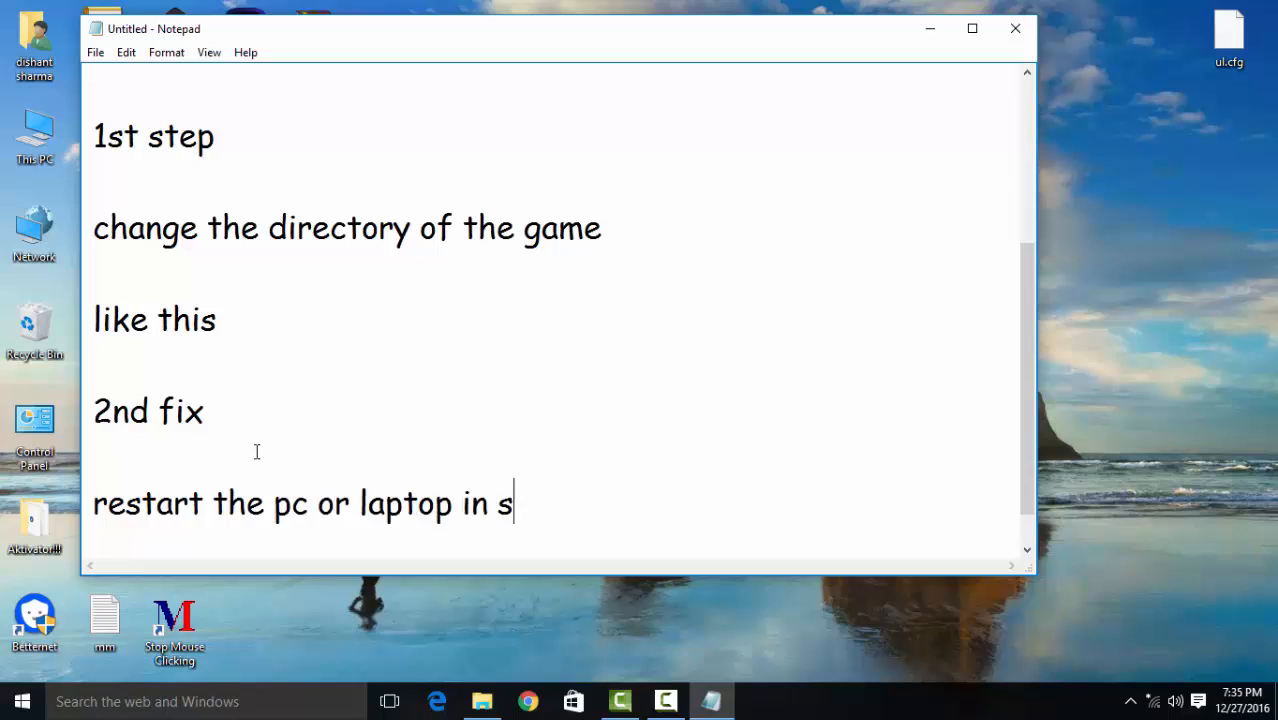
text(afe mode)
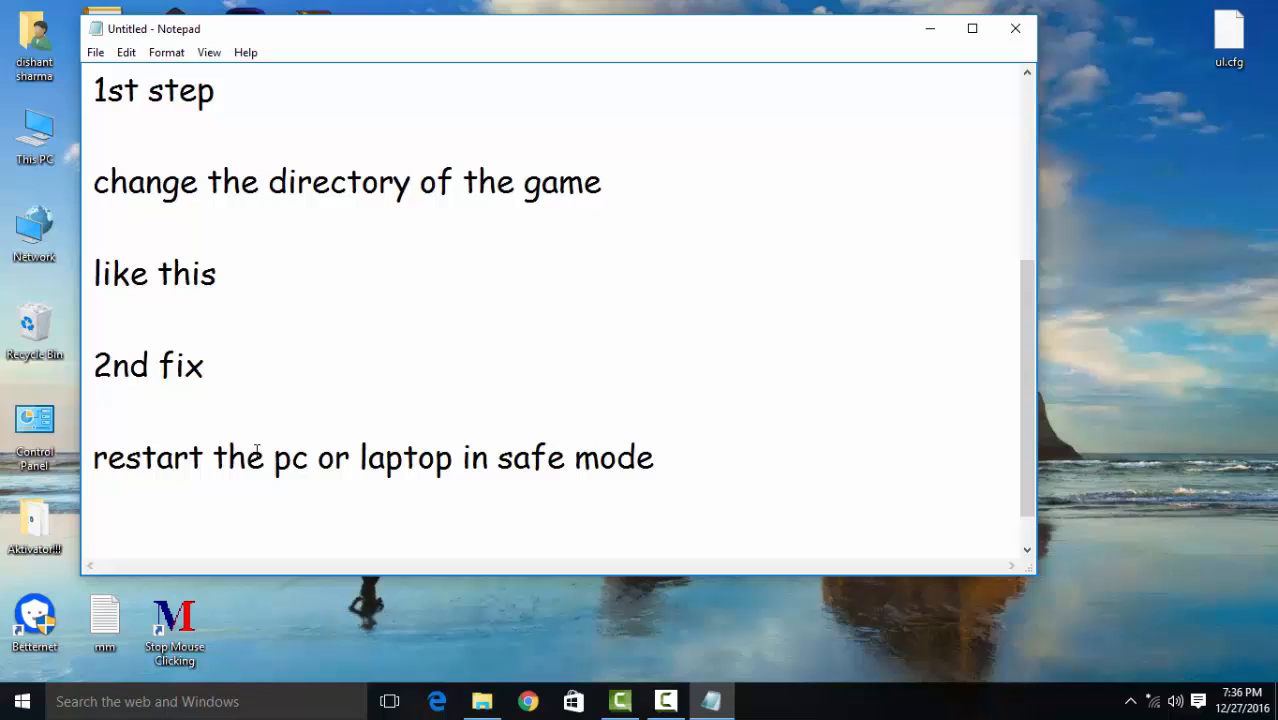
text(100)
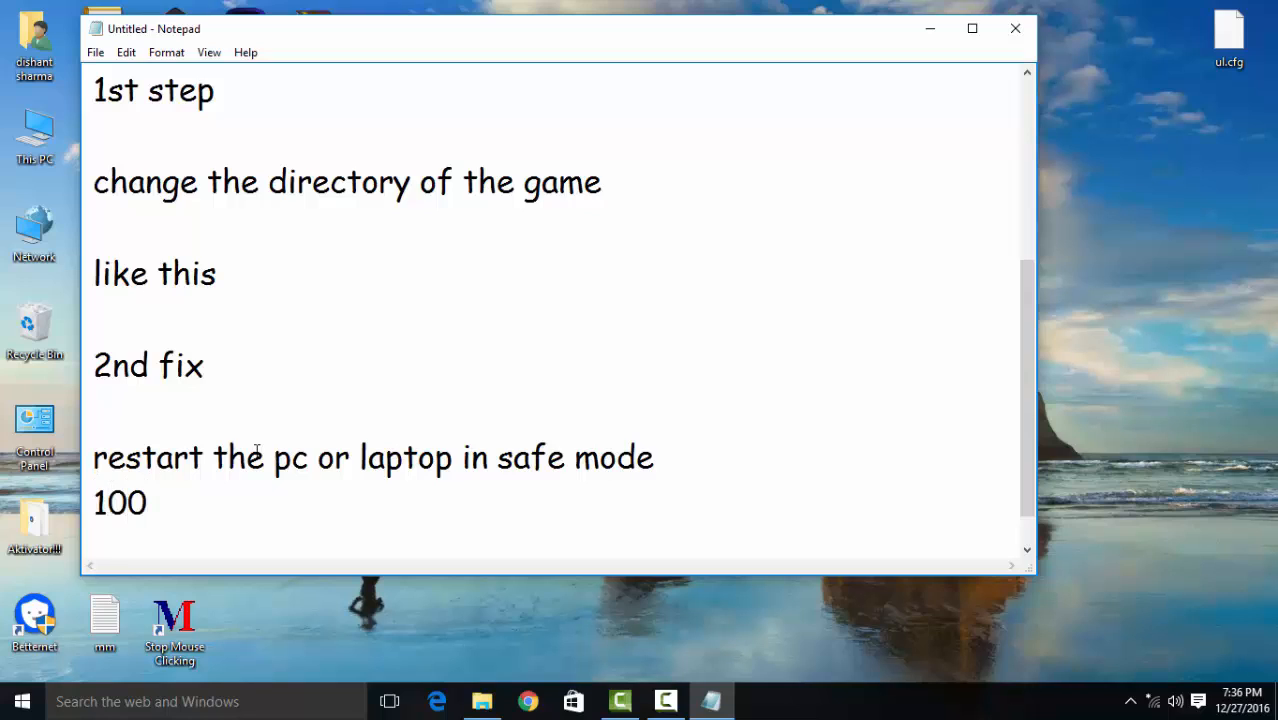
text(%)
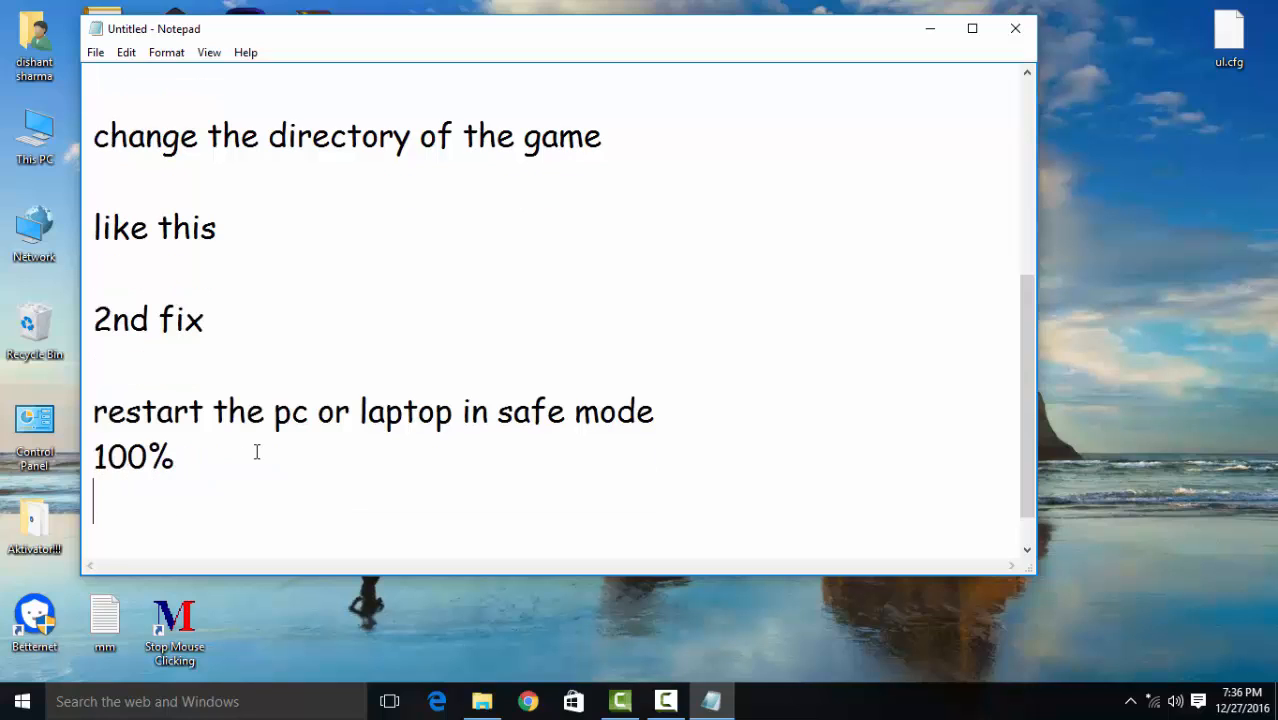
scroll(up, 3)
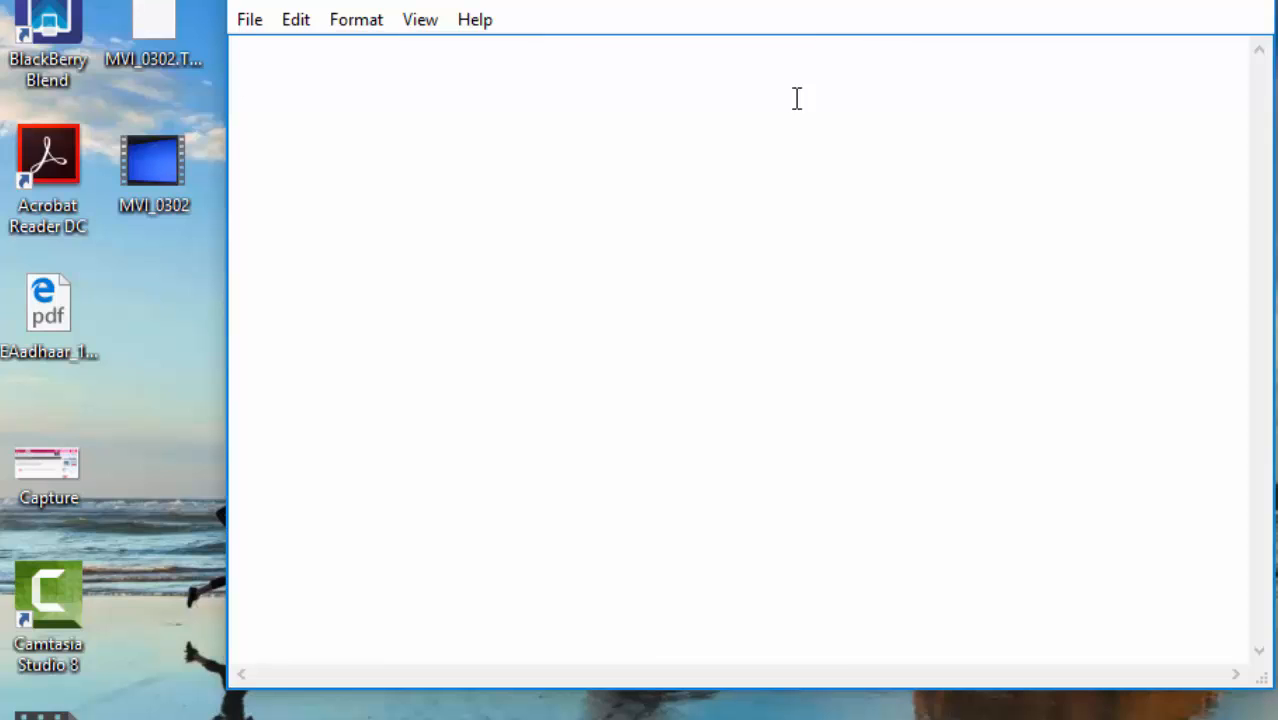
- Write the heading 'how to start window in' and the steps 'restart the pc', 'on the start screen'
text(how t)
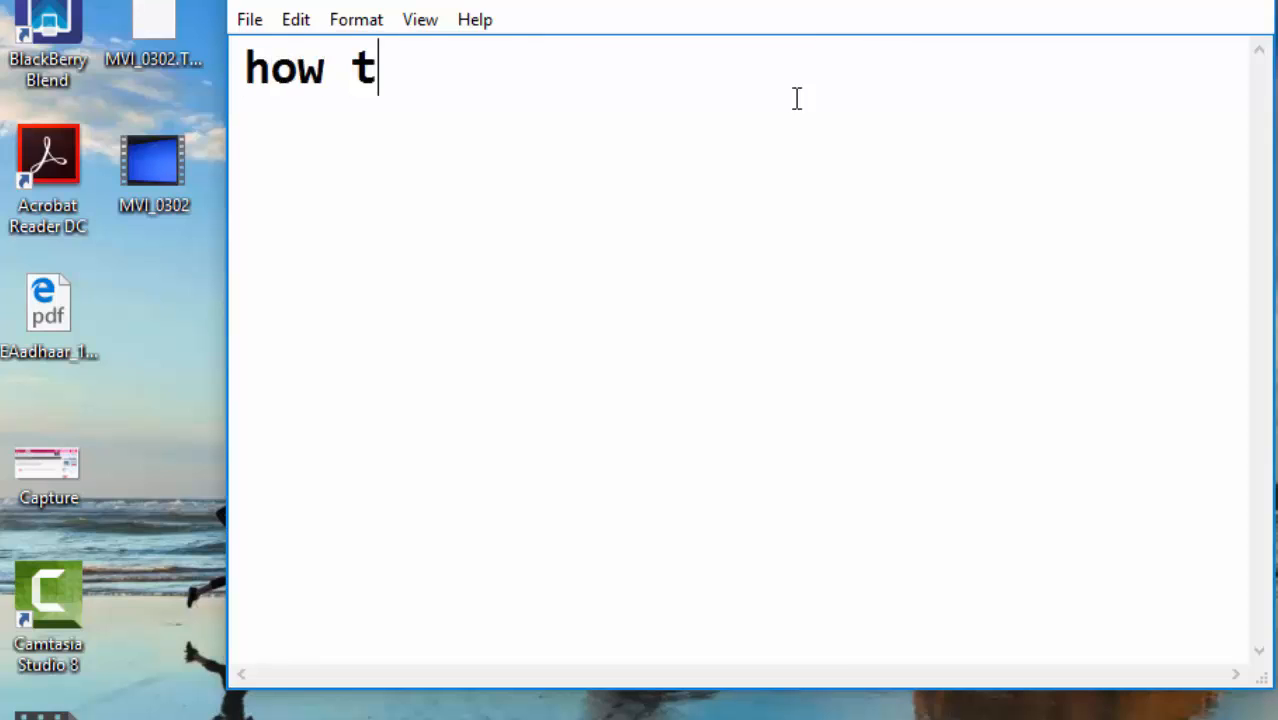
text(o start)
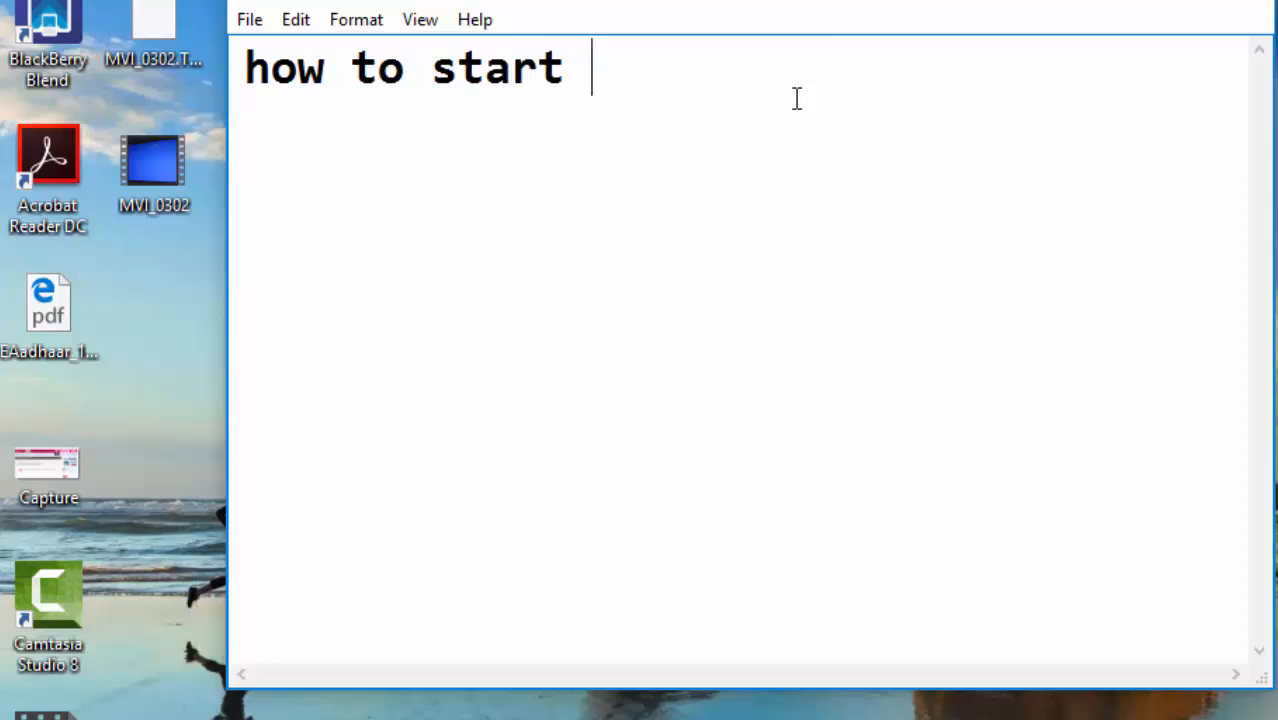
text(window in safe  mode)
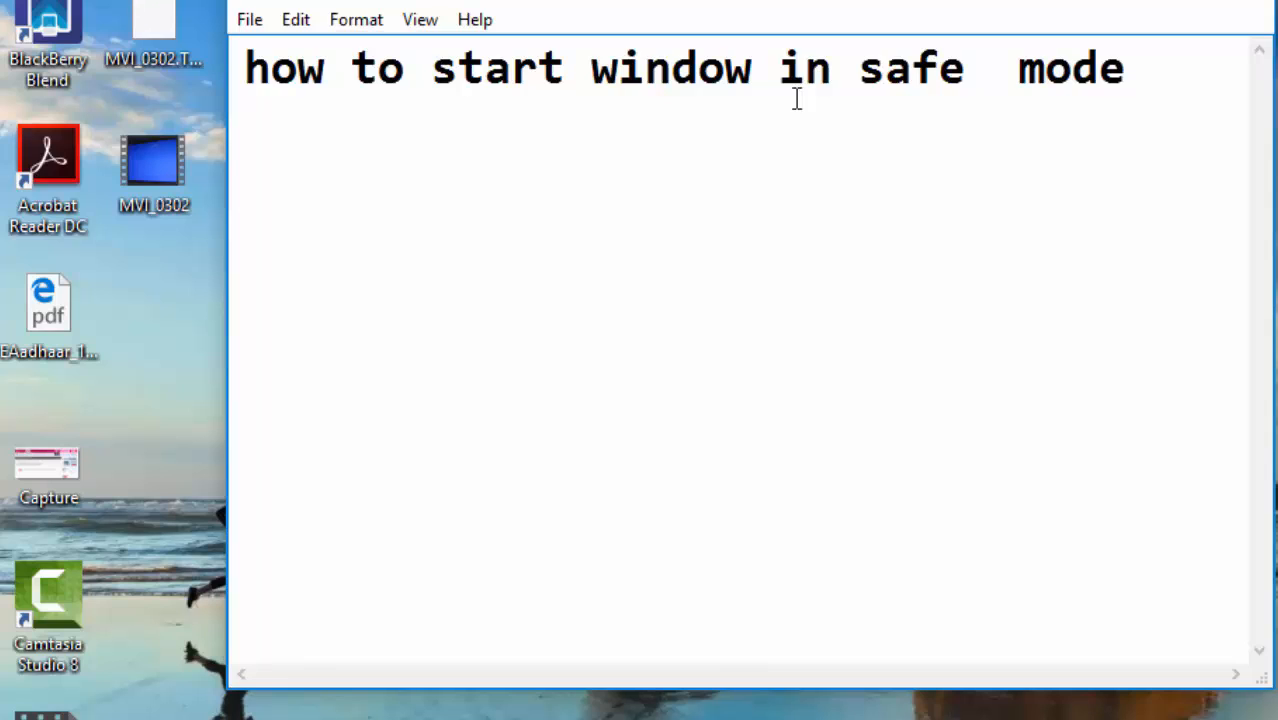
text(resta)
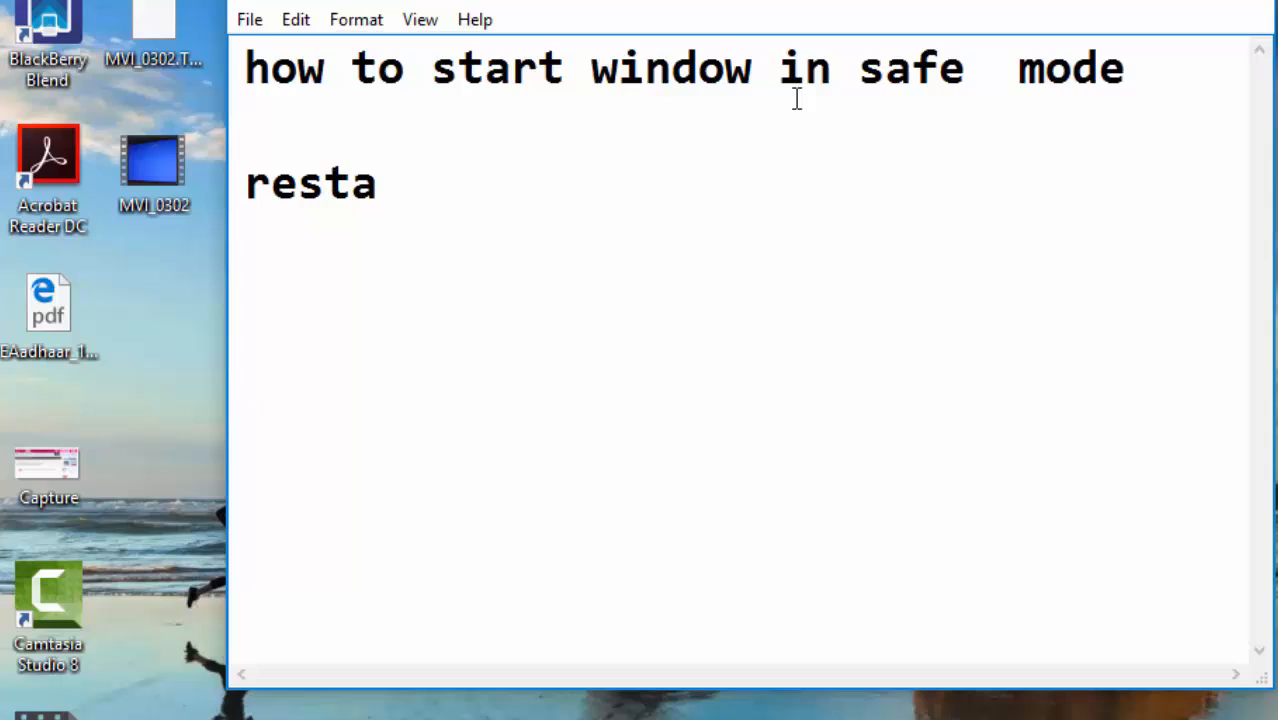
text(rt the pc)
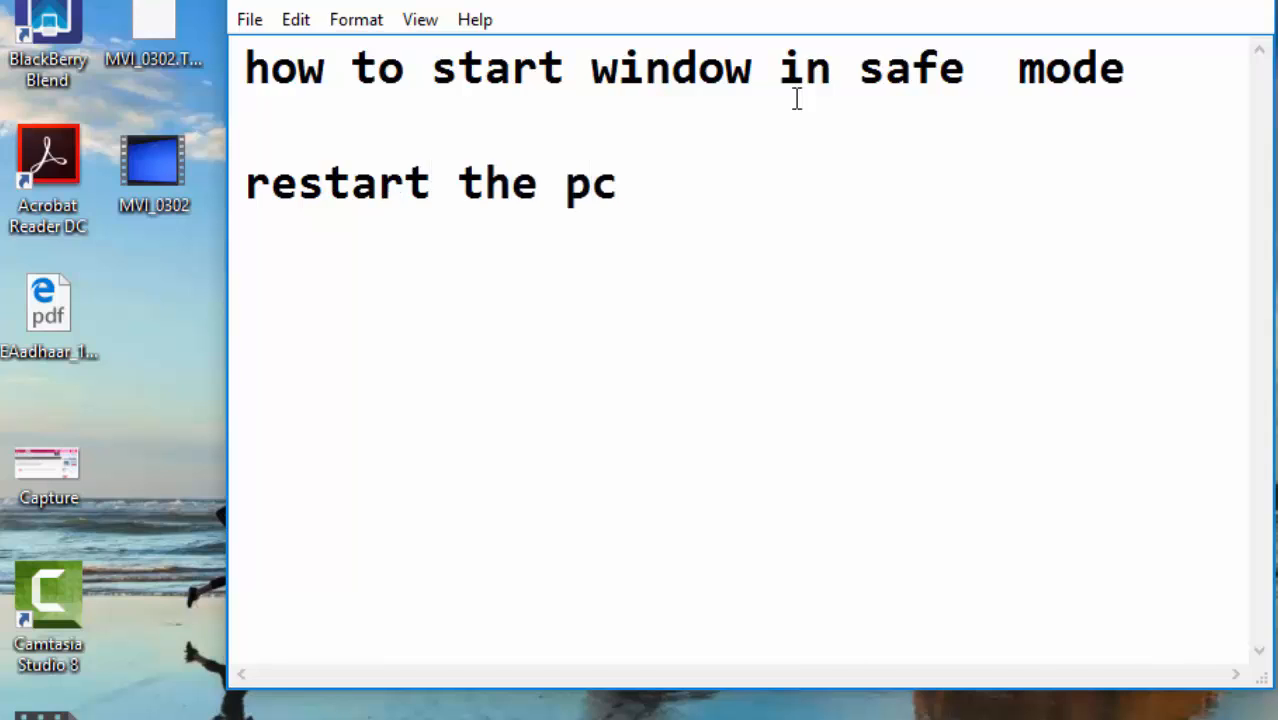
text(on the st)
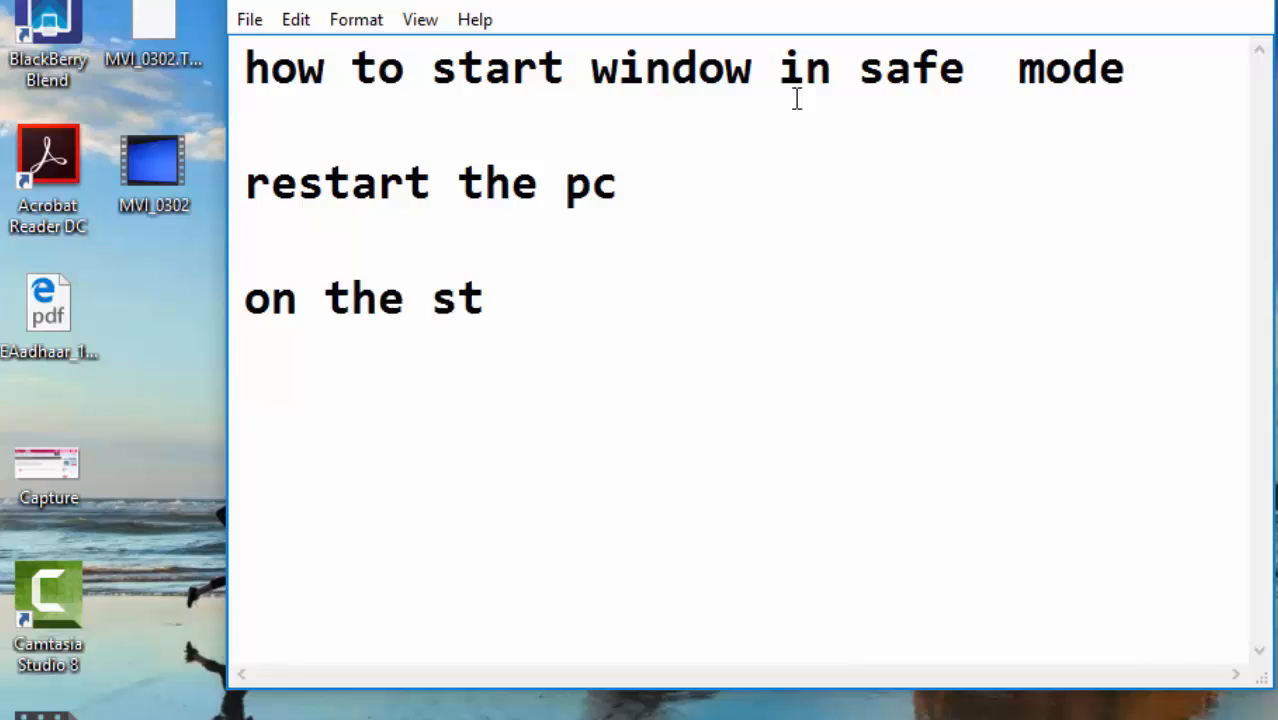
text(art)
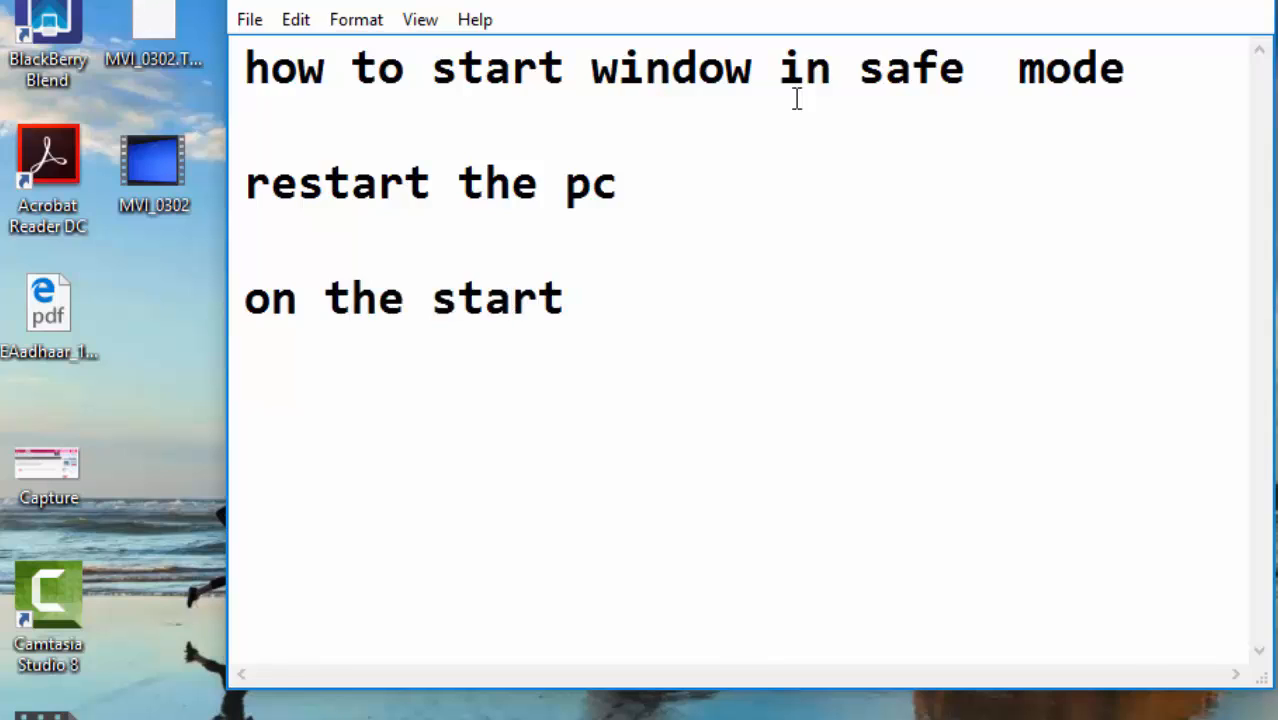
text(screen)
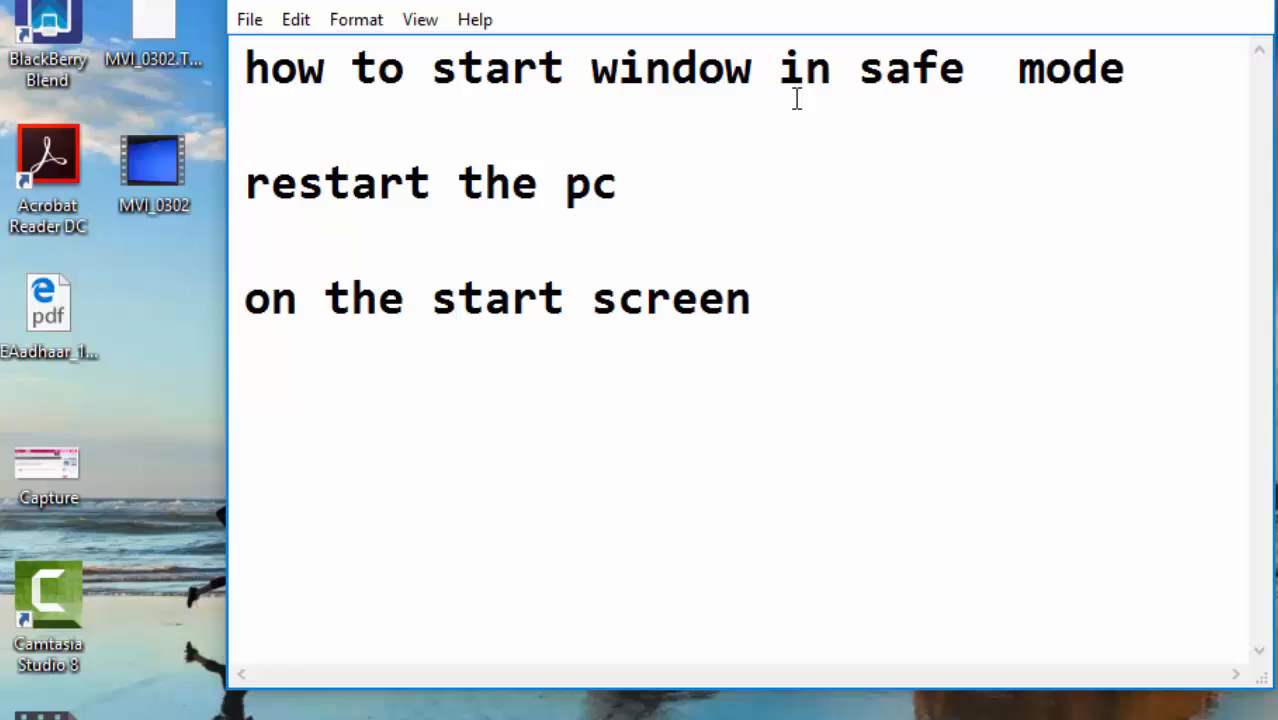
- Add 'booting screen', 'f8 key', 'normal', 'with command' and 'safe mode -- click this'
text(bot)
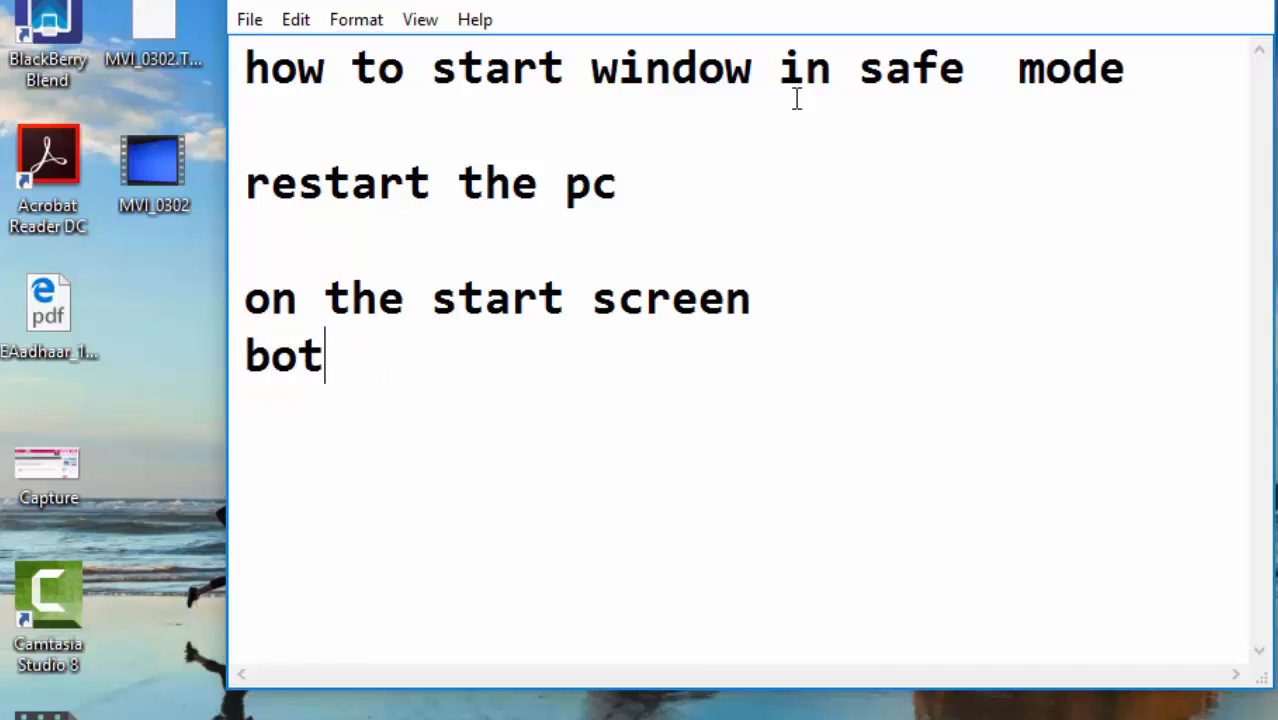
text(tt)
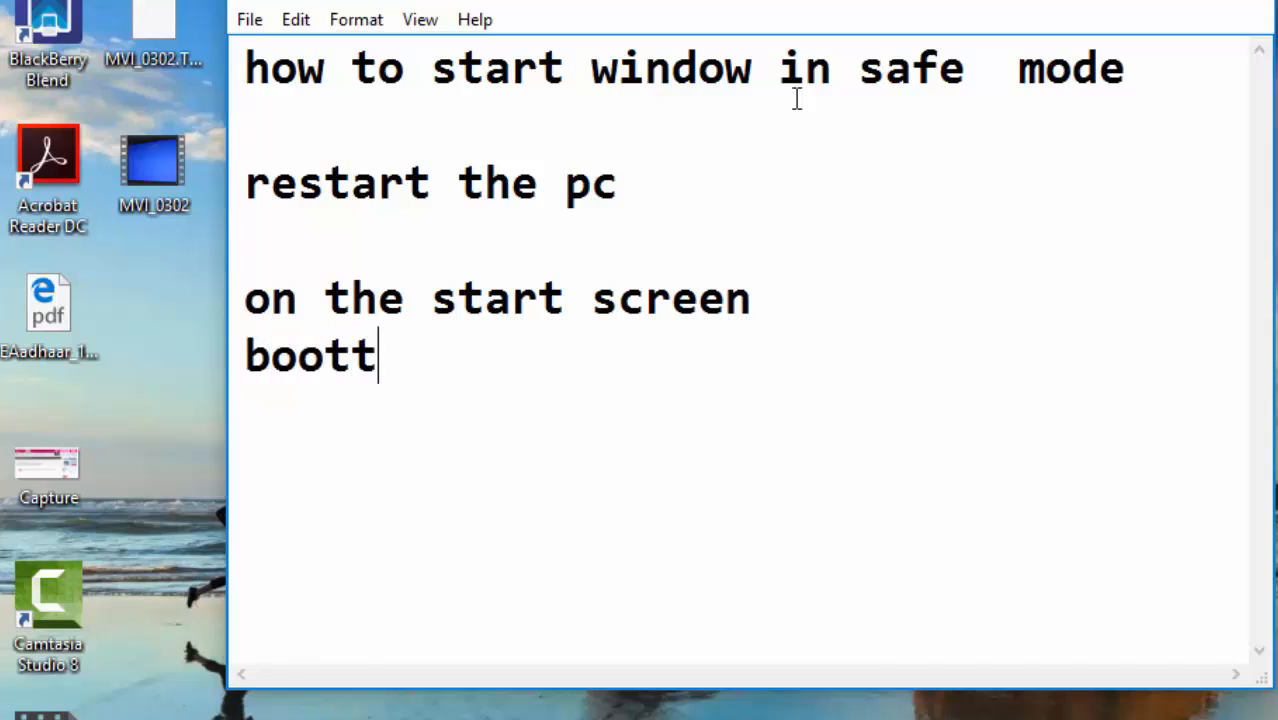
text(ing screen)
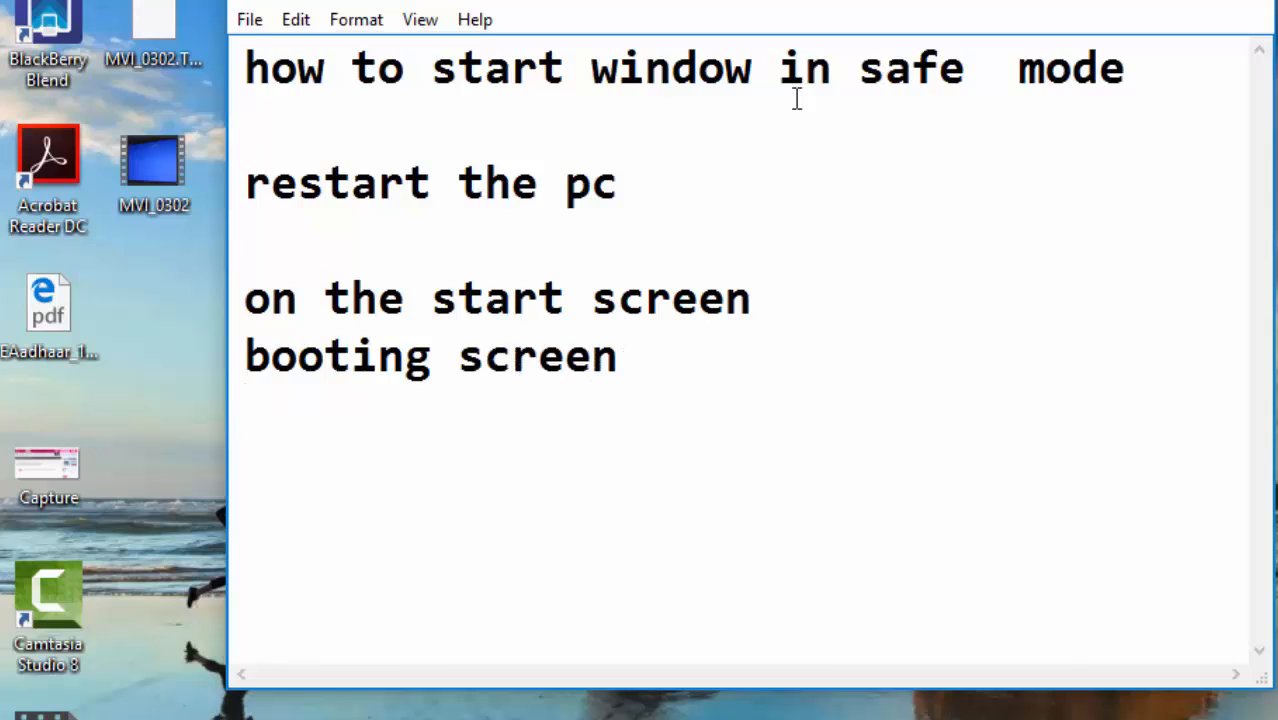
text(f8 k)
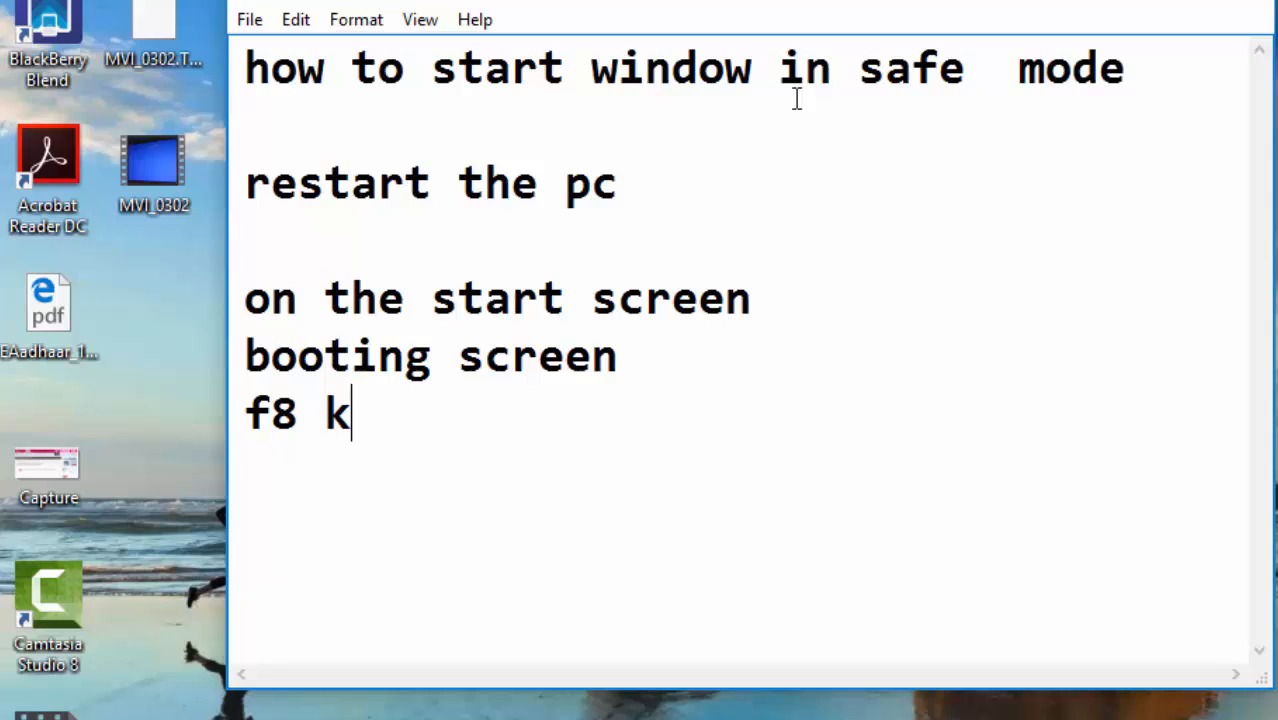
text(ey)
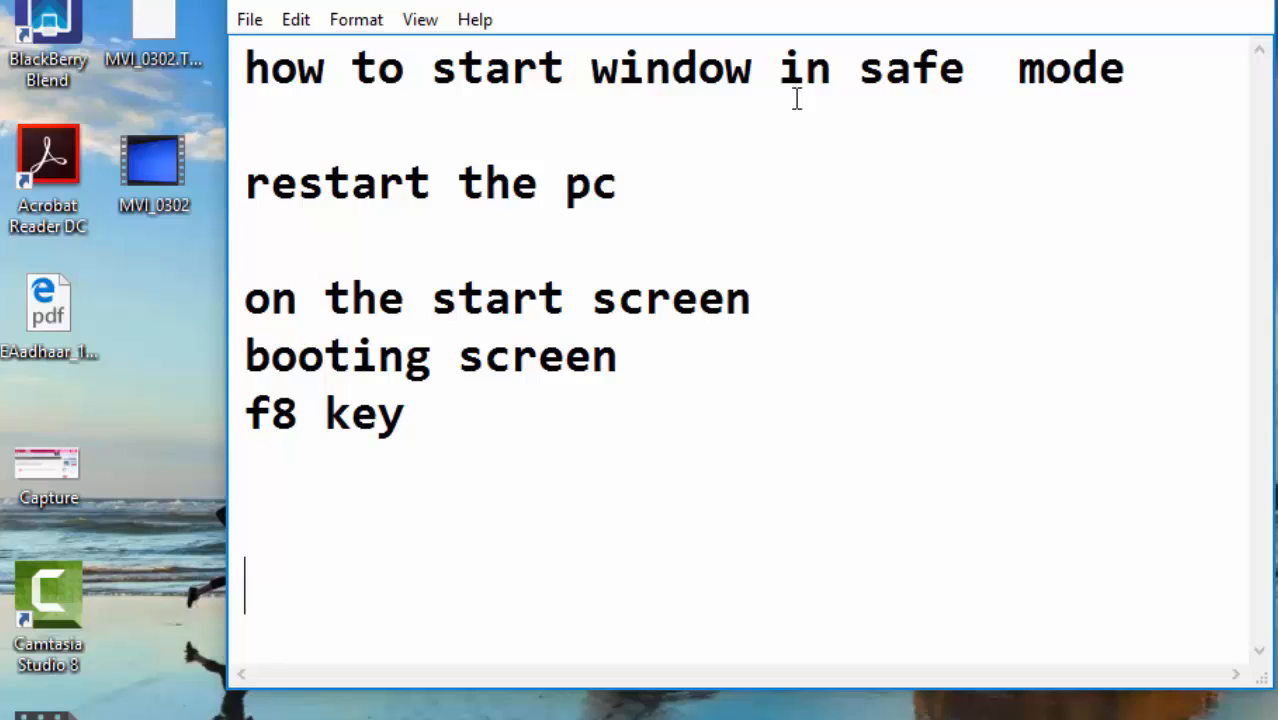
text(normal s)
text(safe mode)
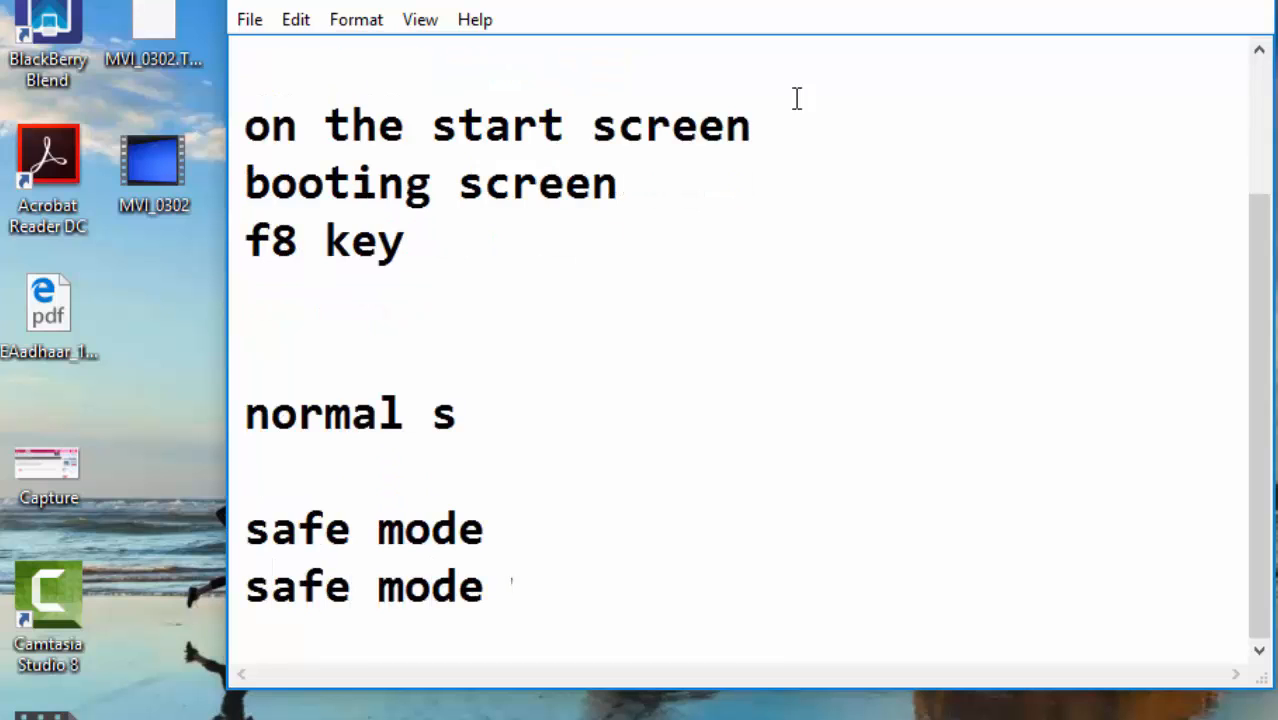
text(with command)
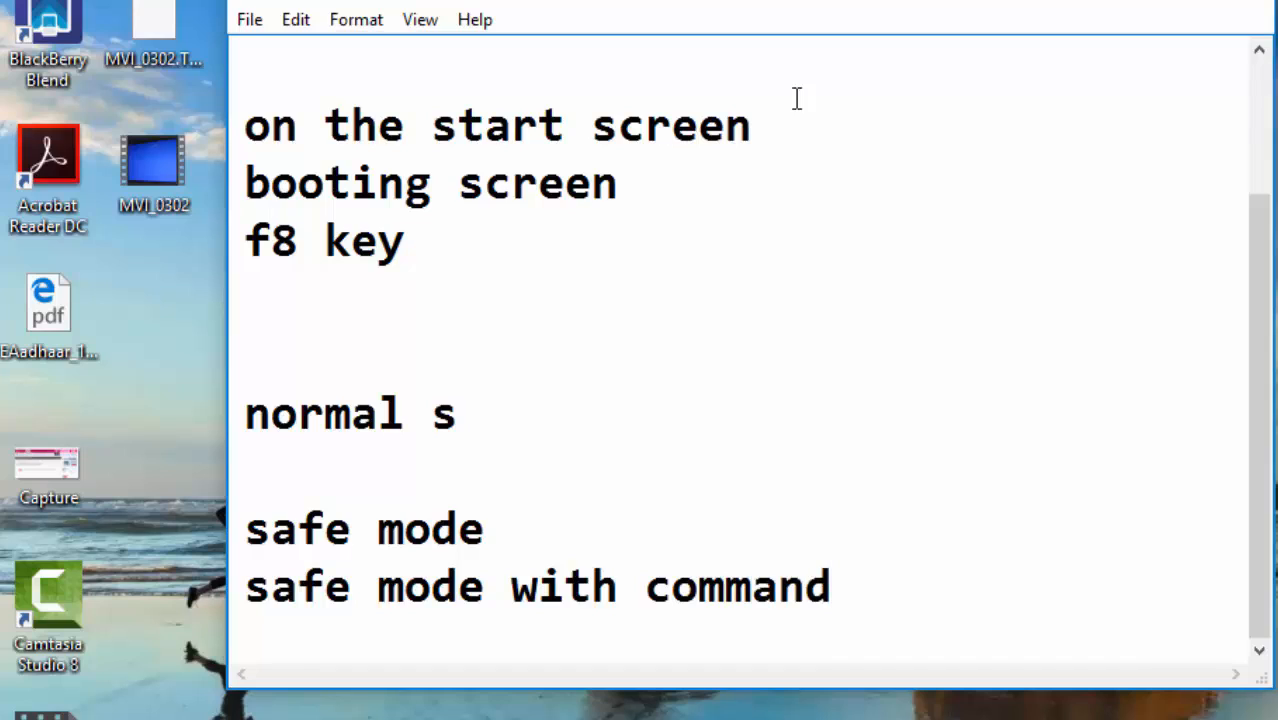
text(--)
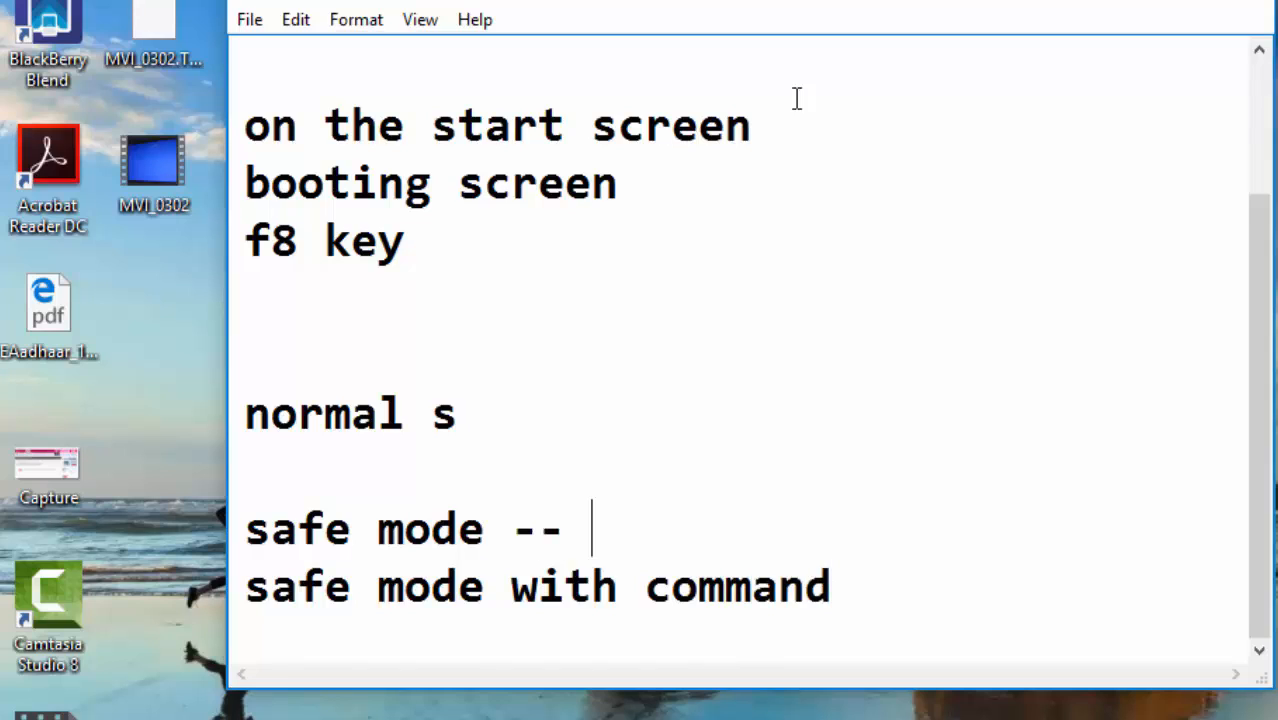
text(click this)
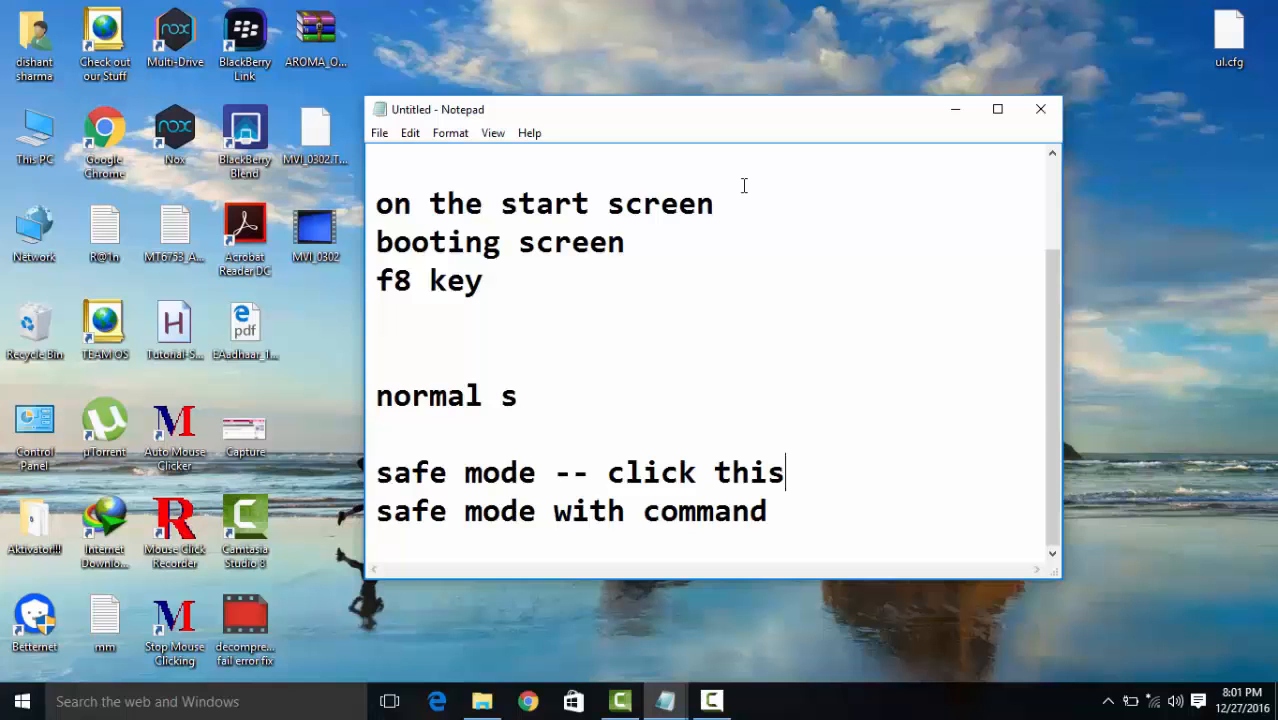
mouse_move(728, 188)
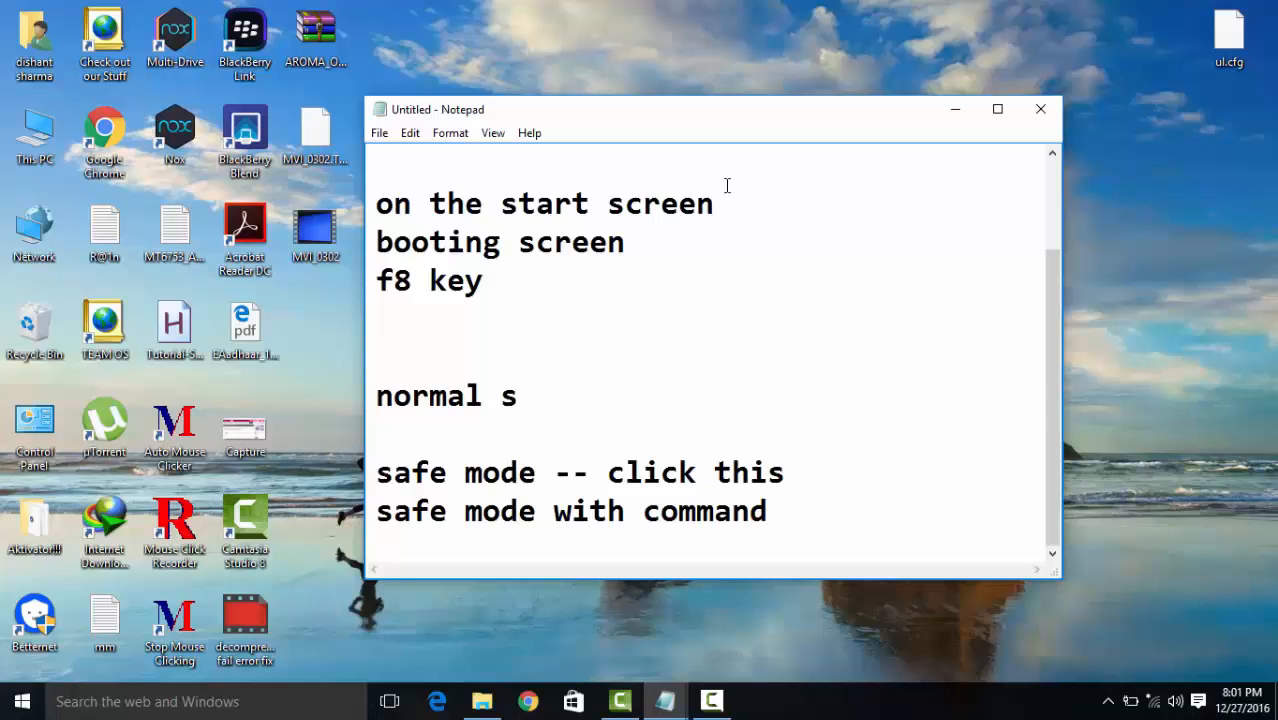
mouse_move(780, 328)
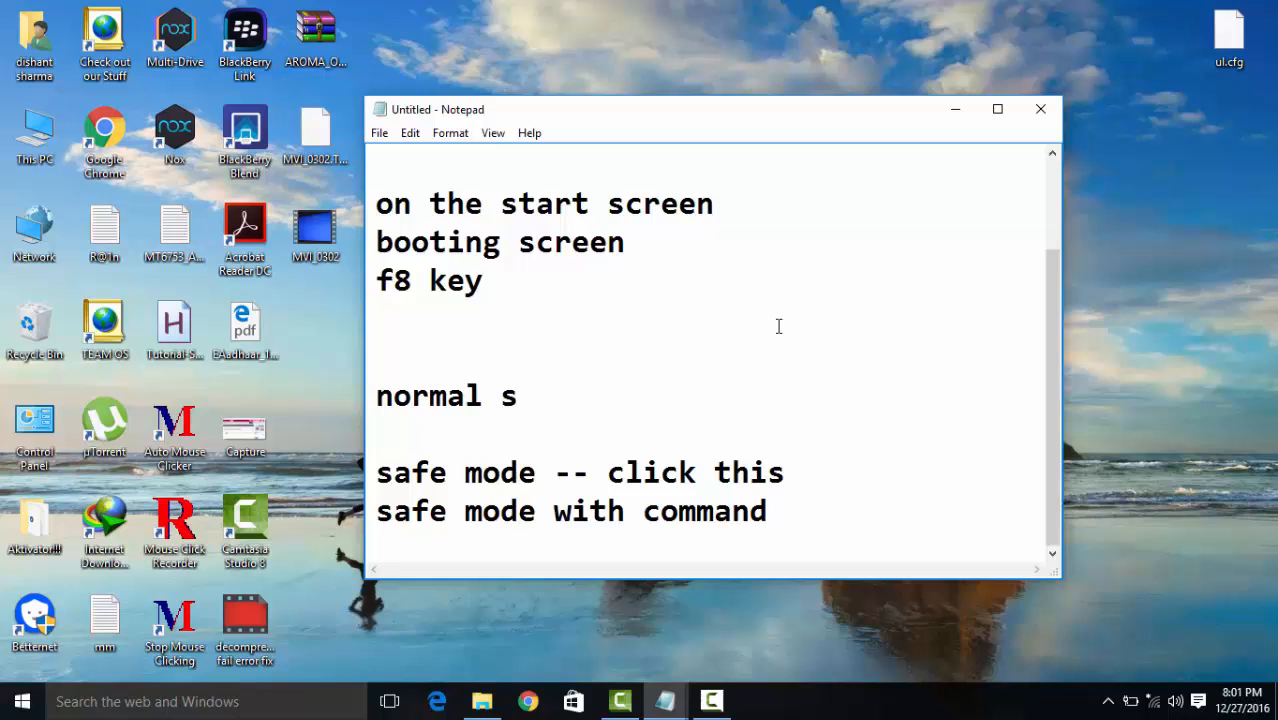
click(788, 472)
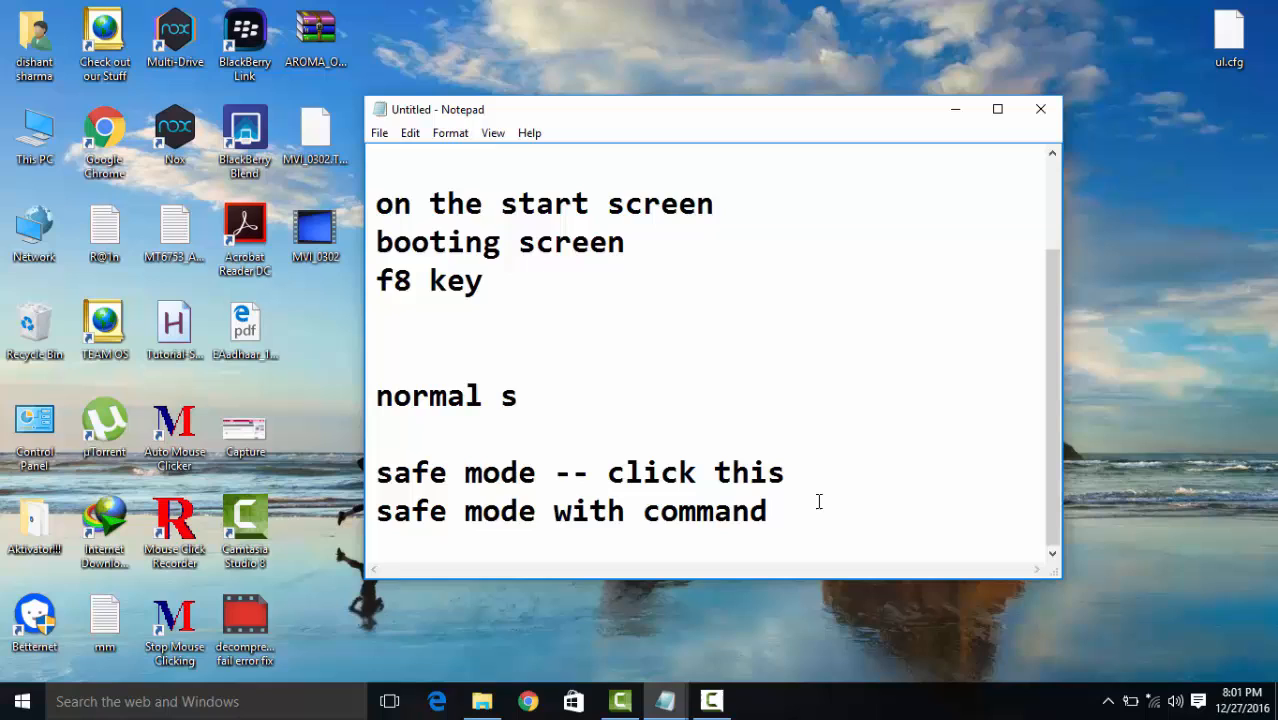
click(786, 472)
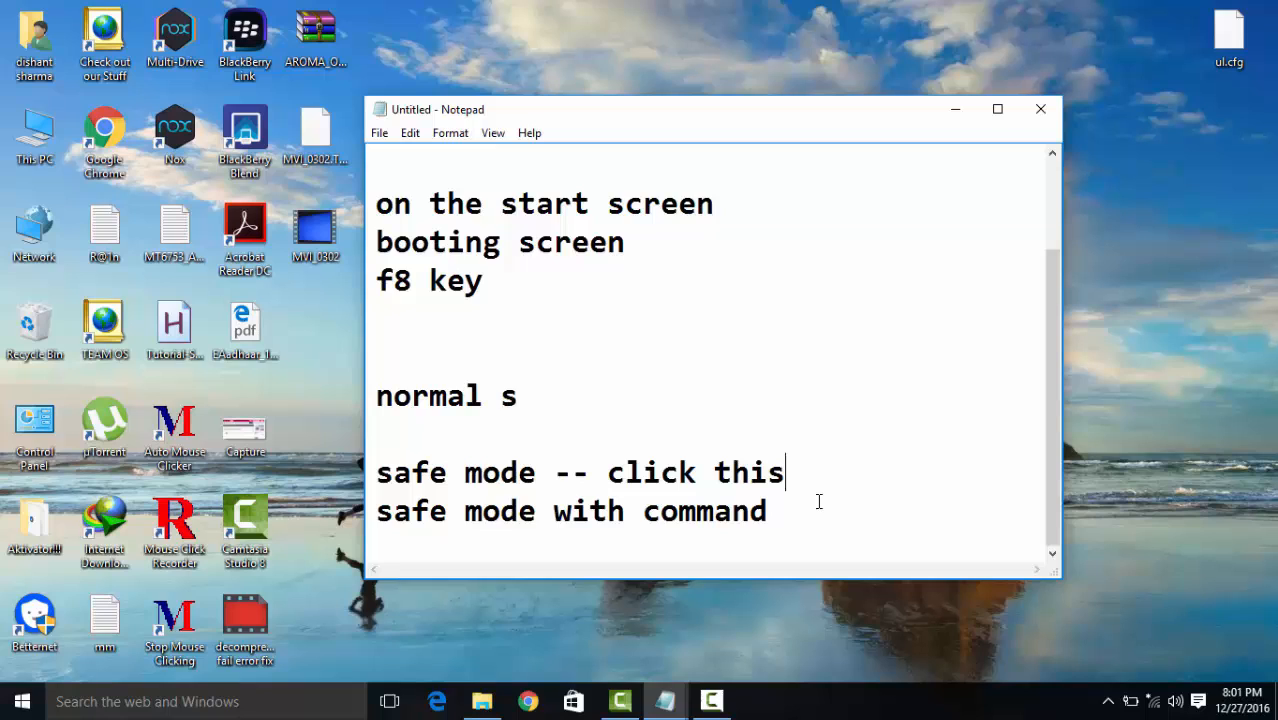